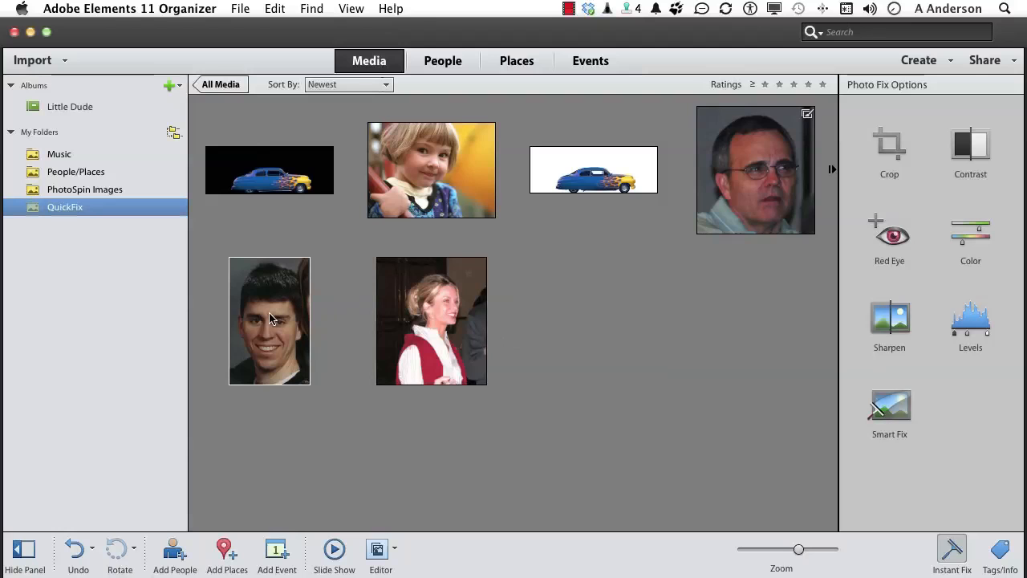
Step: Send the young man's portrait from the Organizer to the Photoshop Elements Editor
left_click(269, 320)
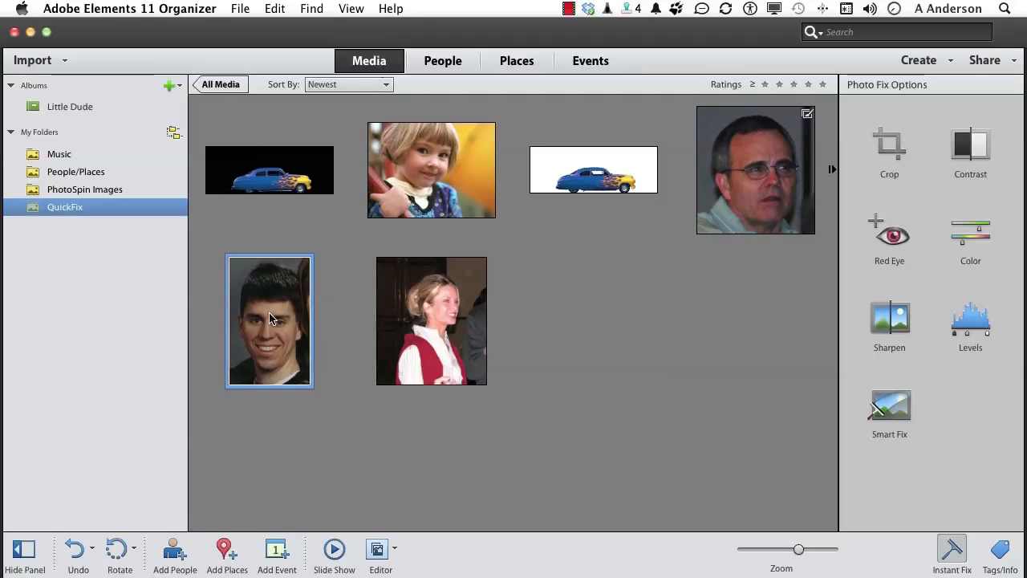
right_click(269, 320)
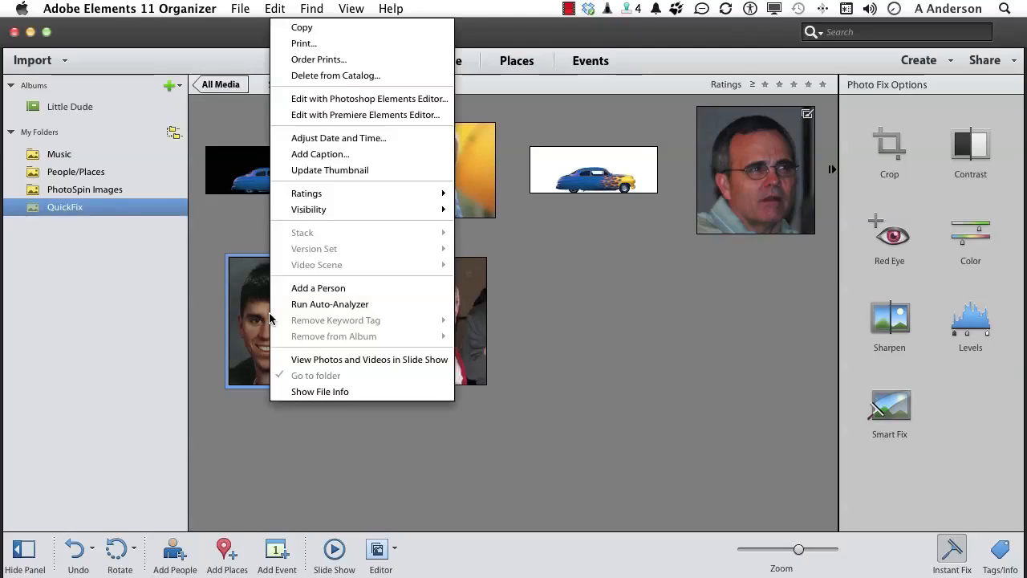
mouse_move(331, 98)
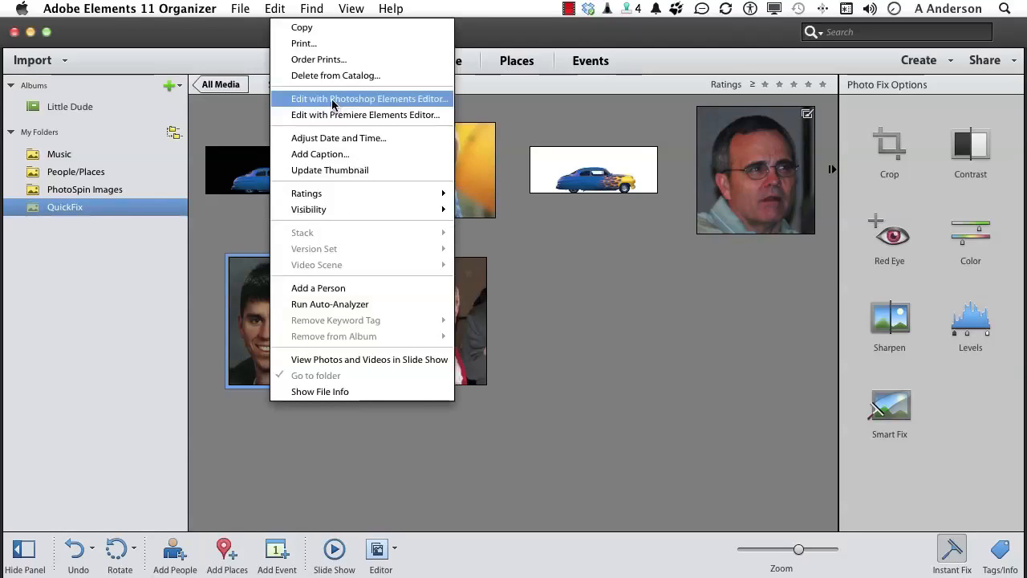
left_click(368, 98)
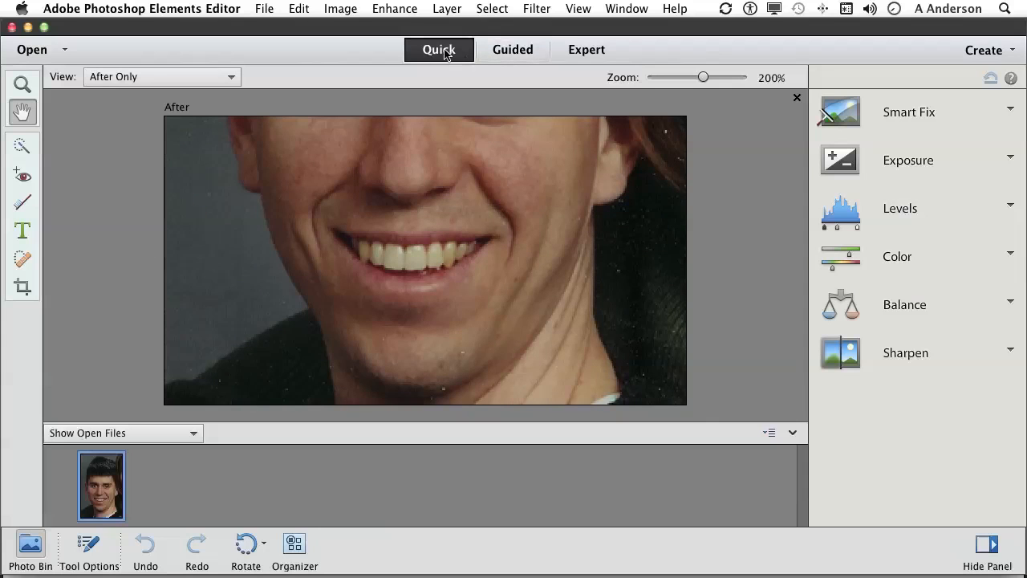
mouse_move(23, 203)
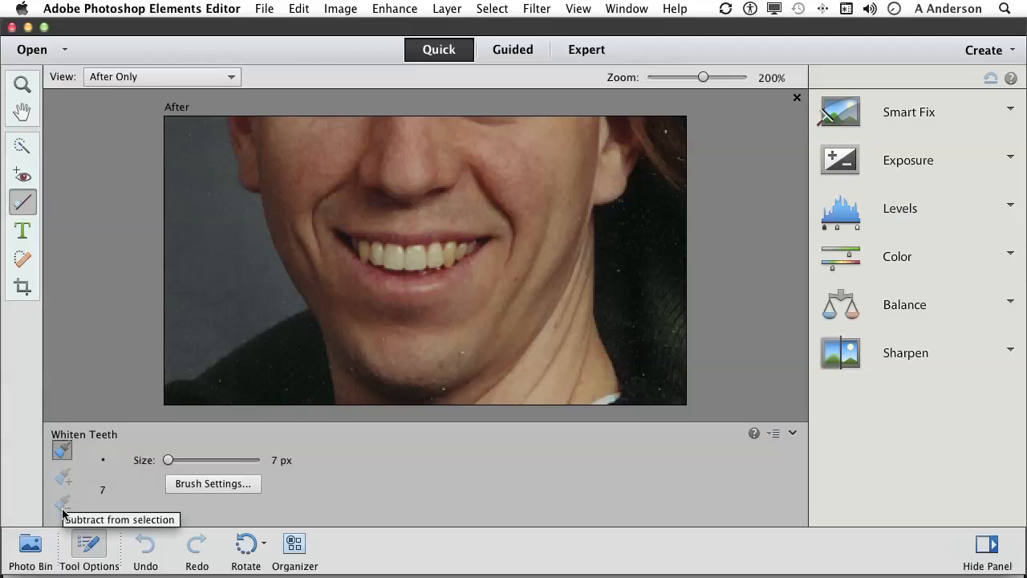
mouse_move(224, 470)
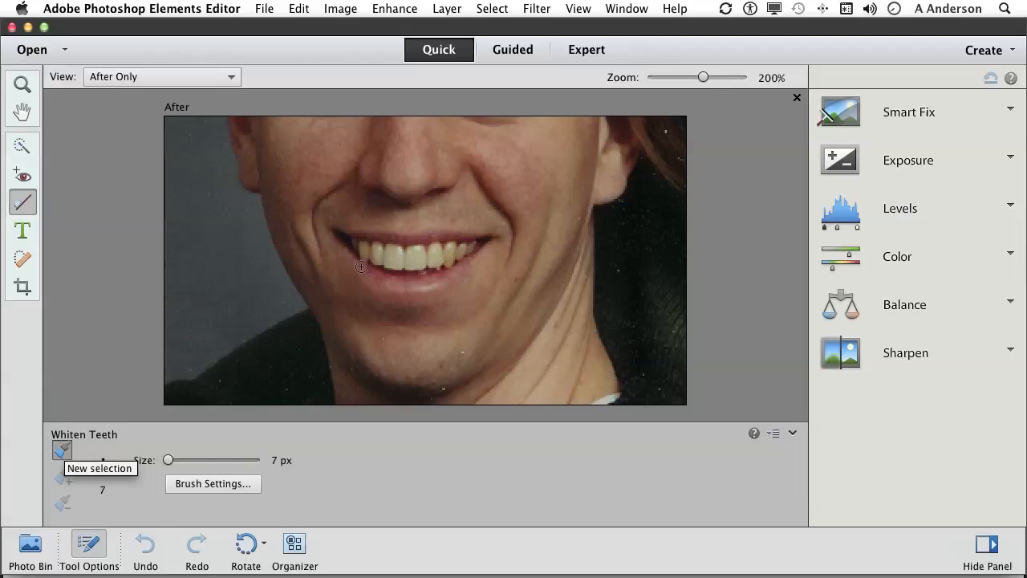
mouse_move(399, 251)
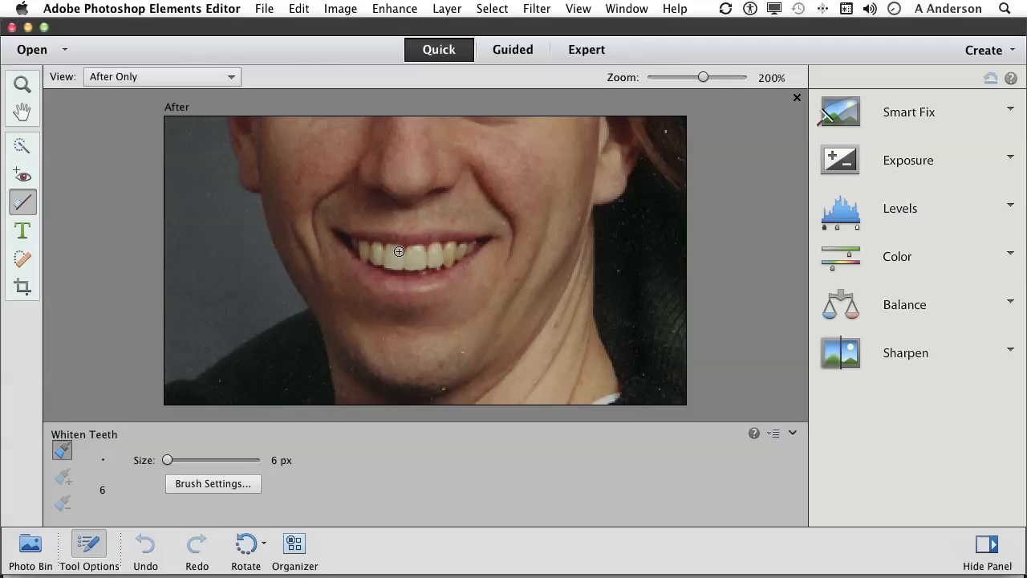
Step: Enlarge the Whiten Teeth brush to about 7 px
key("]")
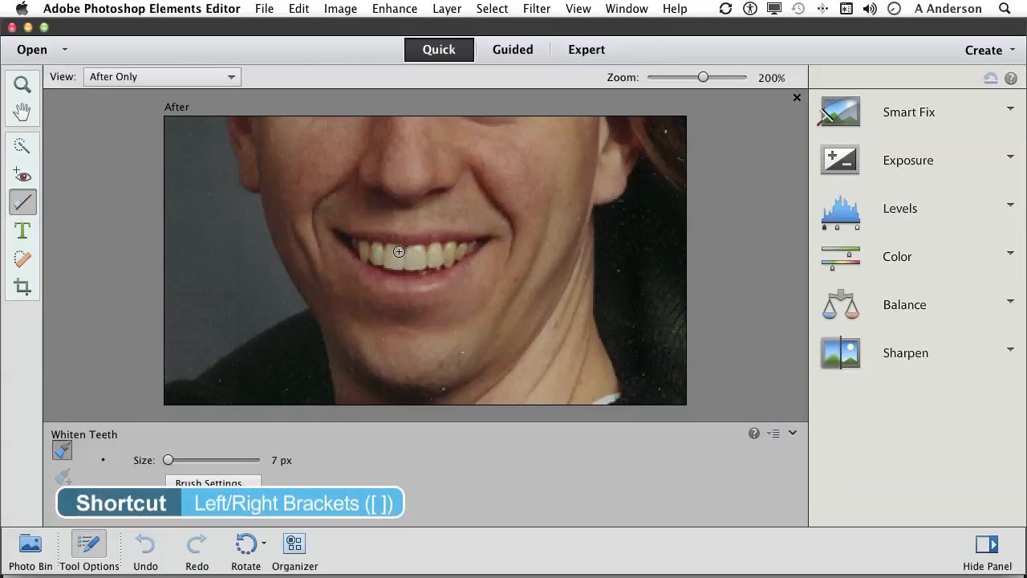
mouse_move(390, 259)
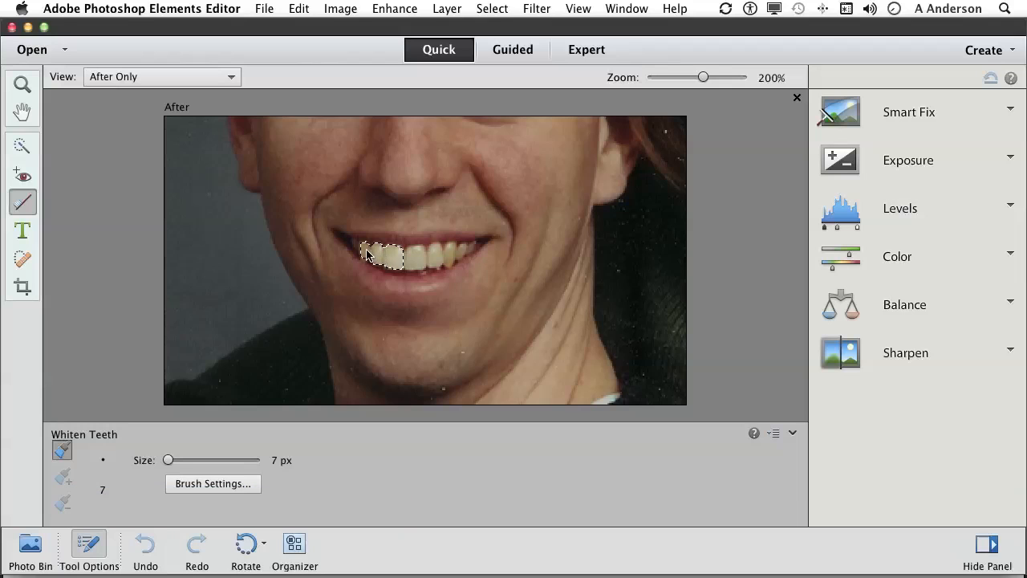
Step: Paint whitening across the smile, add a missed tooth edge, then clear the selection
left_click_drag(369, 255, 438, 258)
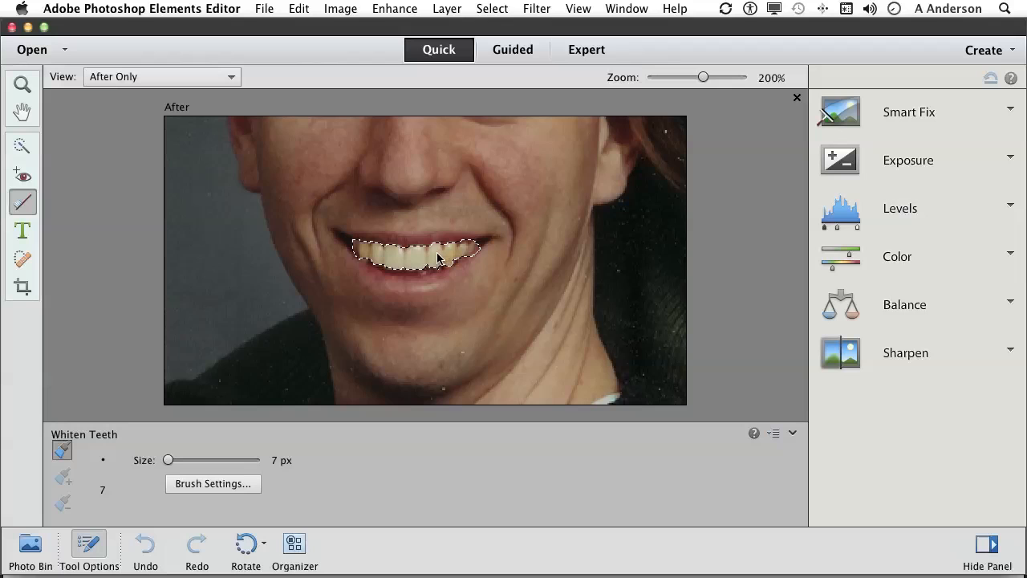
left_click(431, 275)
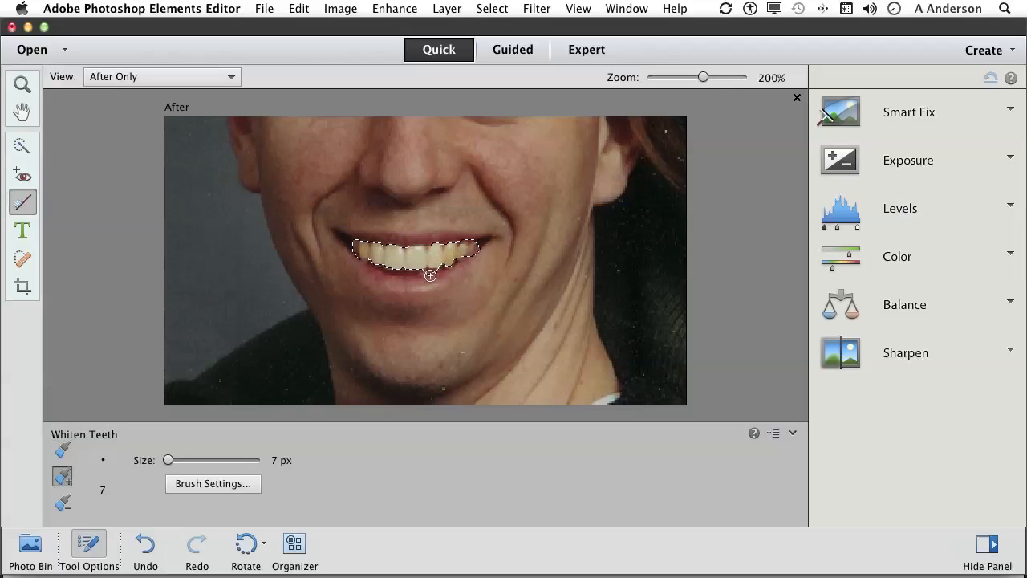
left_click(62, 503)
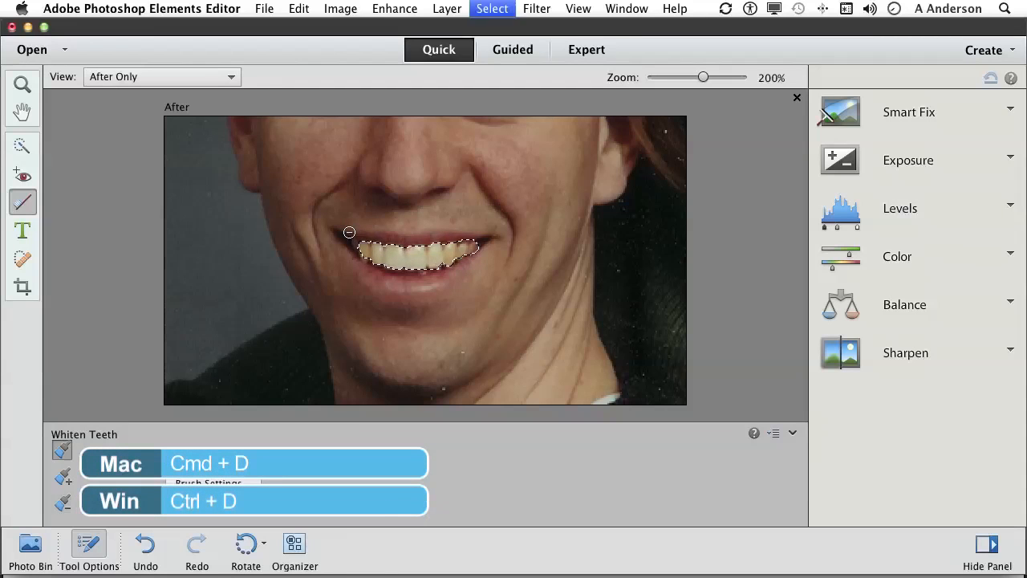
key("cmd+d")
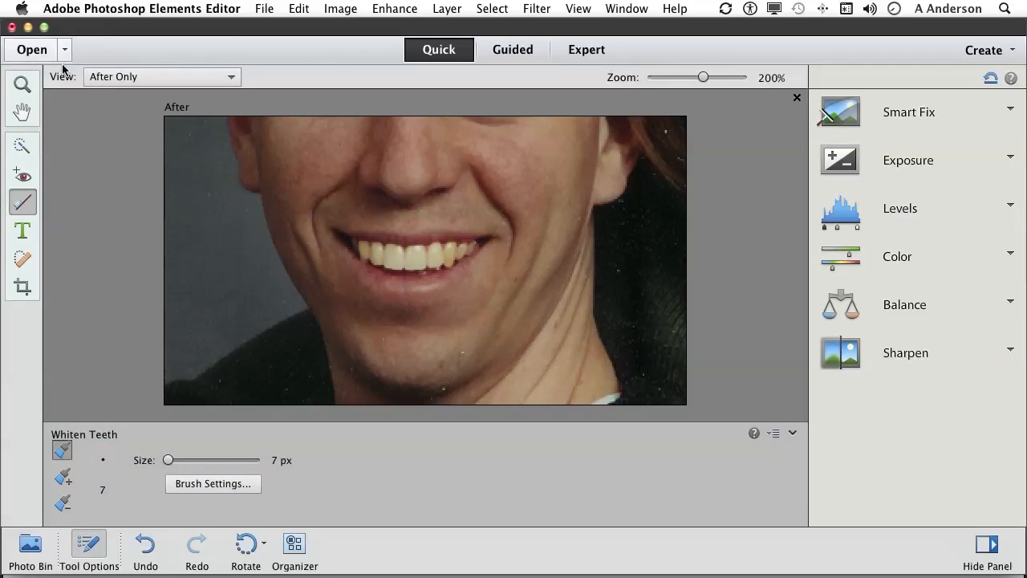
Step: Switch to Before & After - Vertical view and zoom in on the smile
left_click(161, 77)
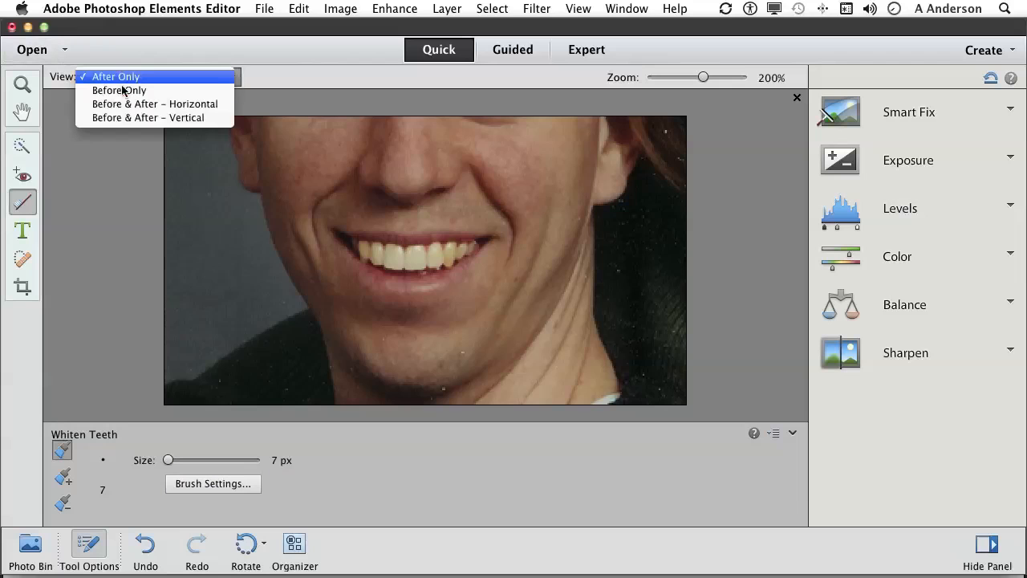
left_click(149, 117)
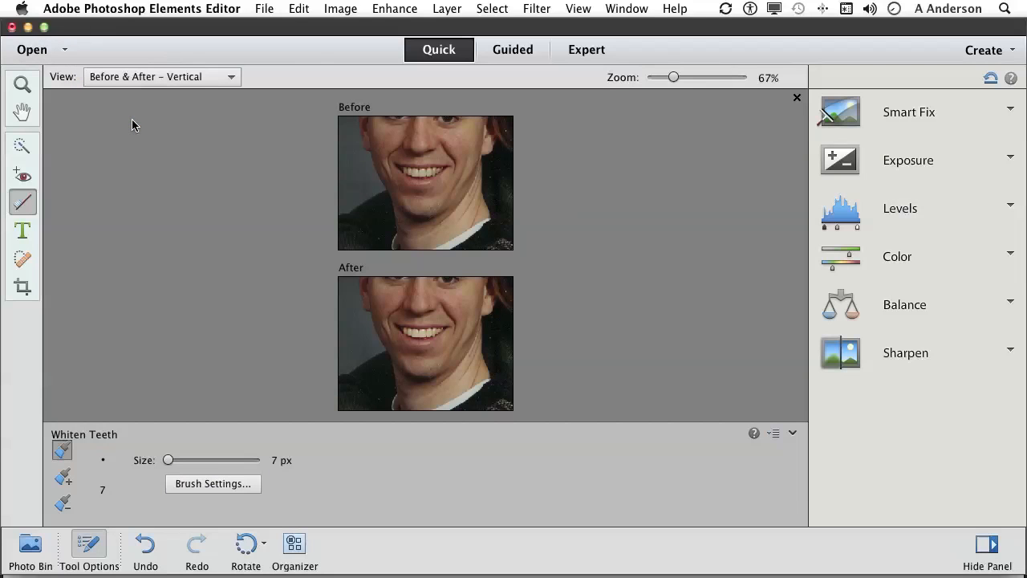
left_click_drag(673, 77, 703, 77)
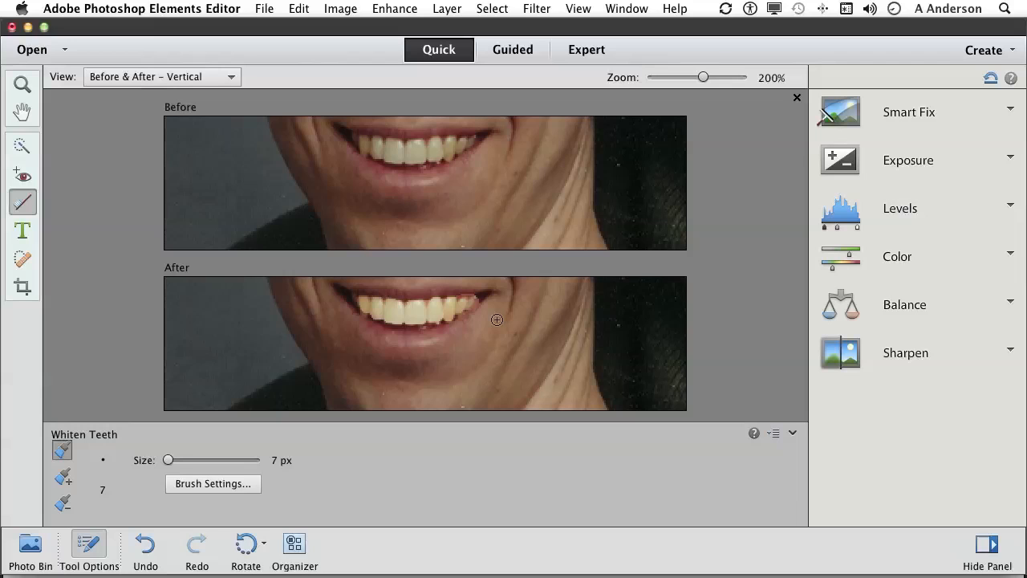
mouse_move(454, 304)
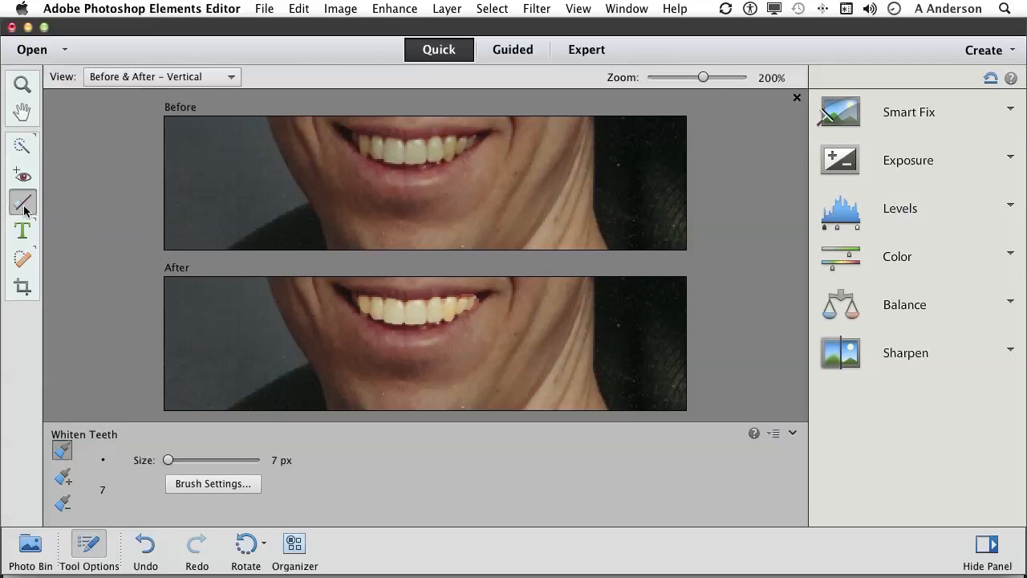
mouse_move(22, 202)
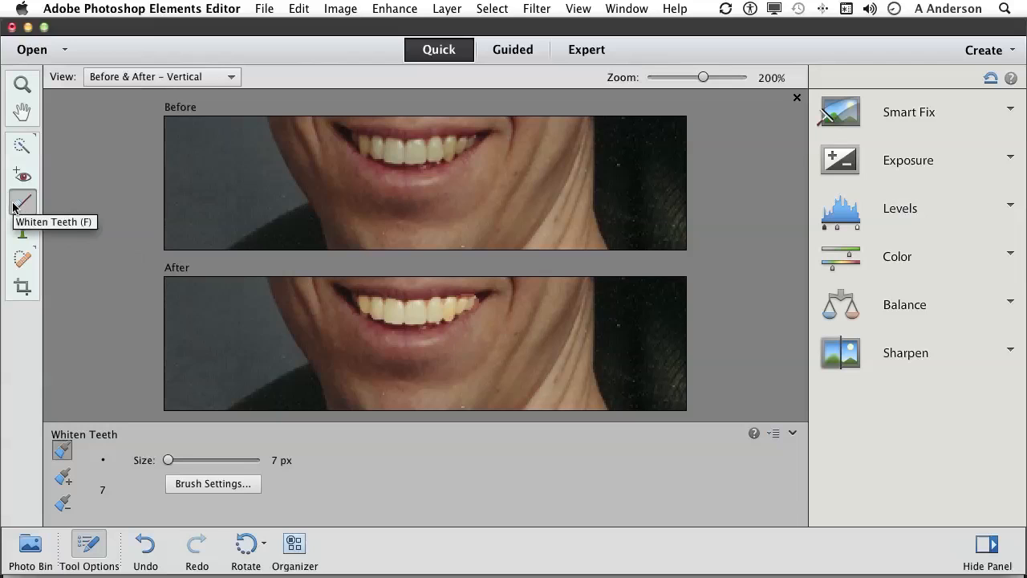
mouse_move(148, 218)
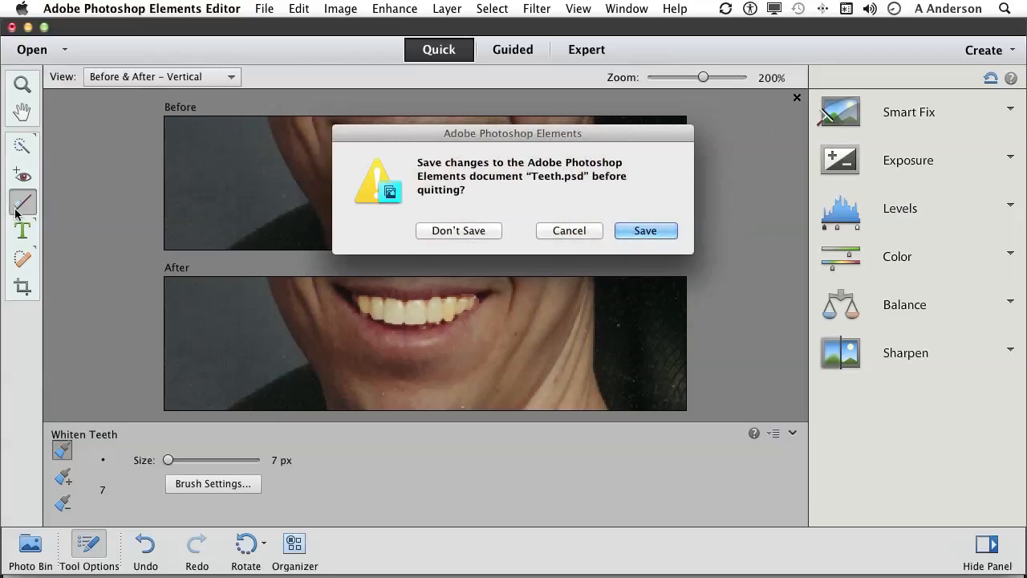
Step: Cancel the save-before-quitting prompt for Teeth.psd and keep editing
left_click(458, 230)
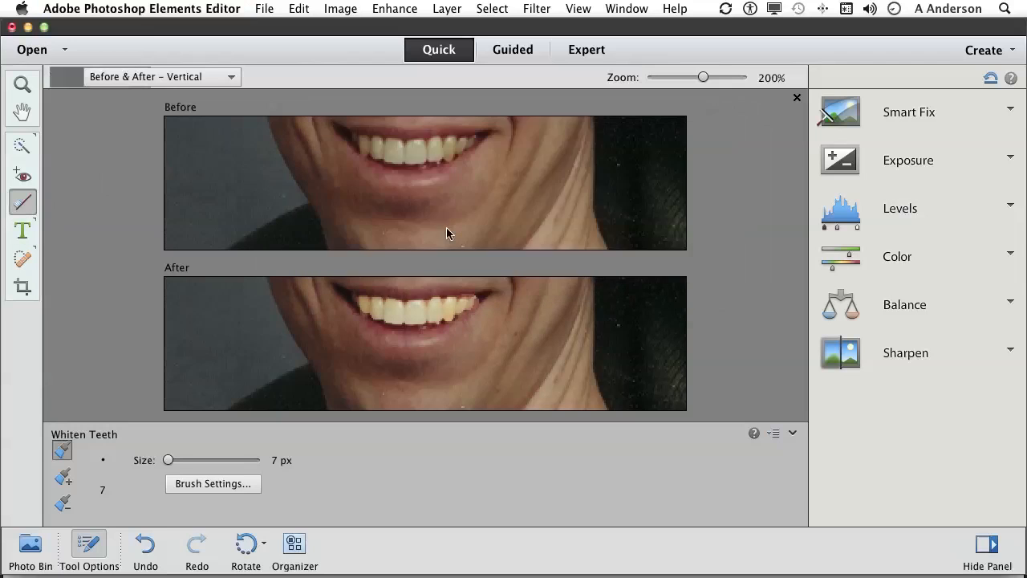